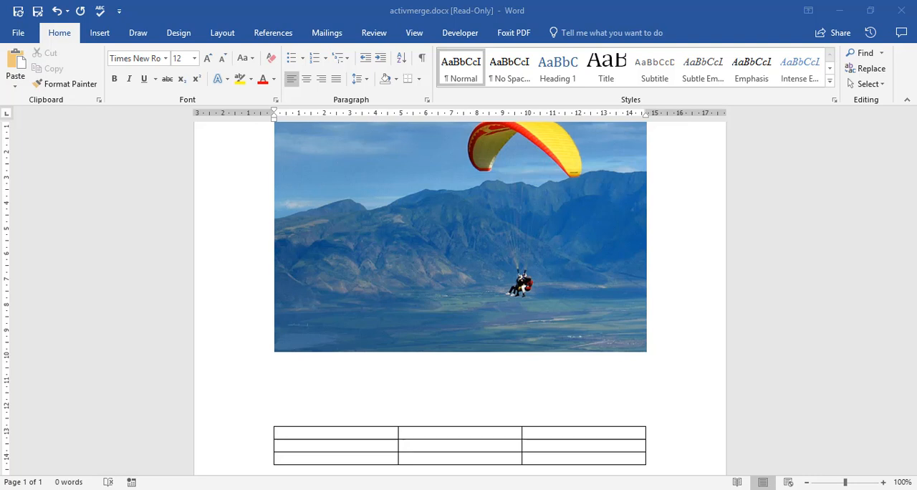
{"action": "mouse_move", "coordinate": [486, 119]}
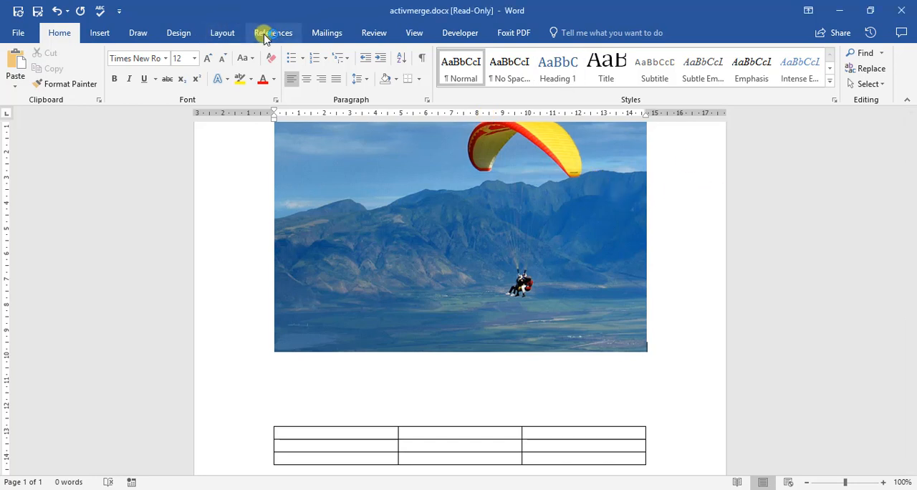
Switch to the References ribbon tab to reach the caption and figure-table tools.
{"action": "left_click", "coordinate": [273, 32]}
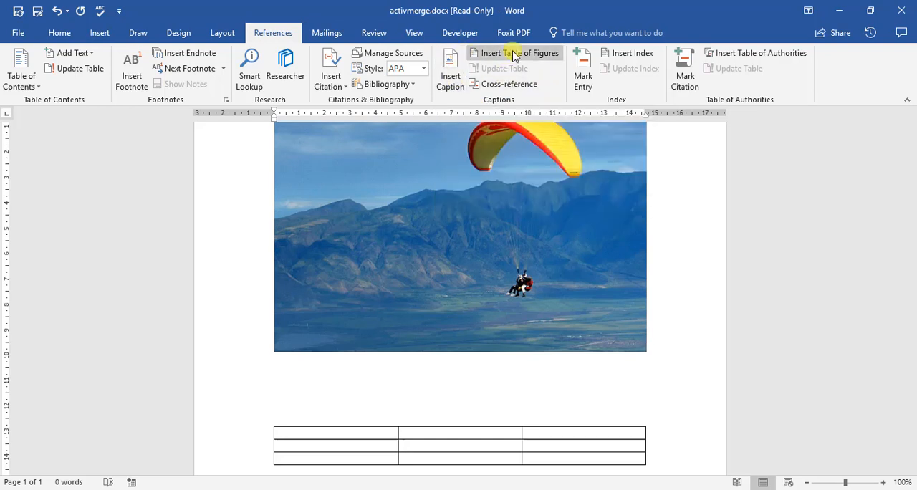
{"action": "mouse_move", "coordinate": [514, 53]}
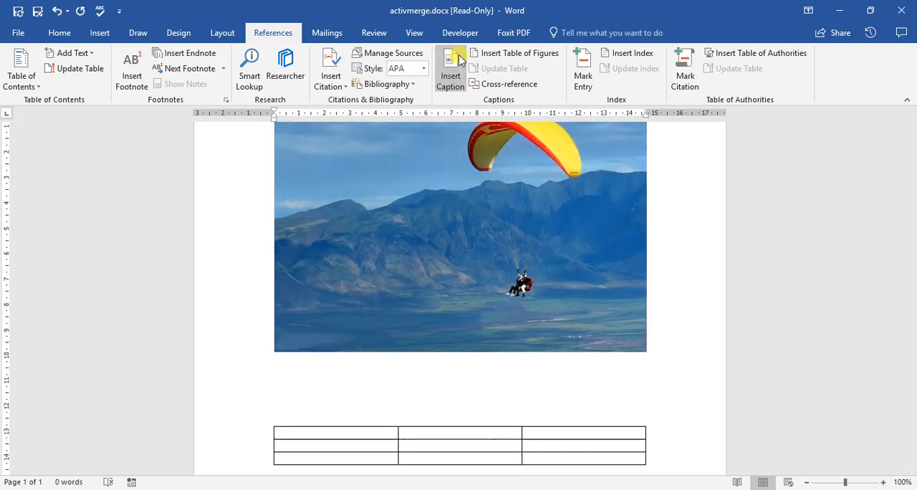
Add a Figure-labelled caption to the photo describing it as 'Paragliding Image'.
{"action": "left_click", "coordinate": [450, 64]}
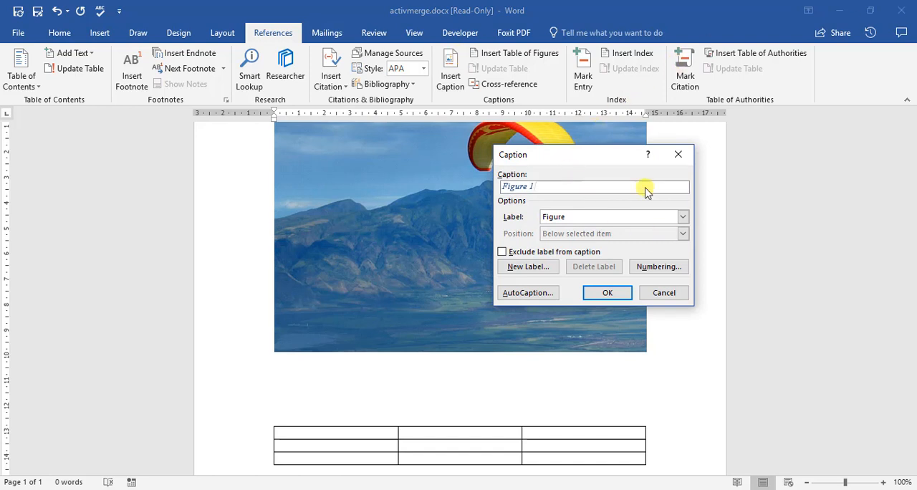
{"action": "left_click", "coordinate": [682, 217]}
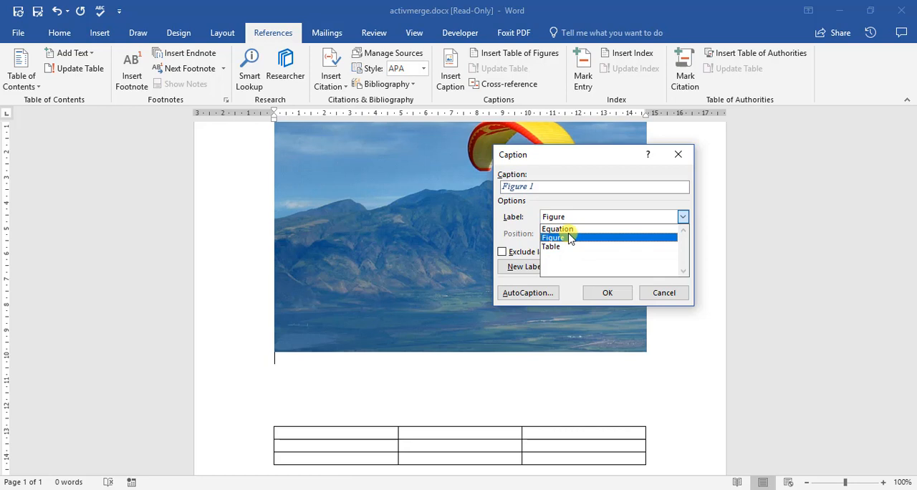
{"action": "mouse_move", "coordinate": [566, 246]}
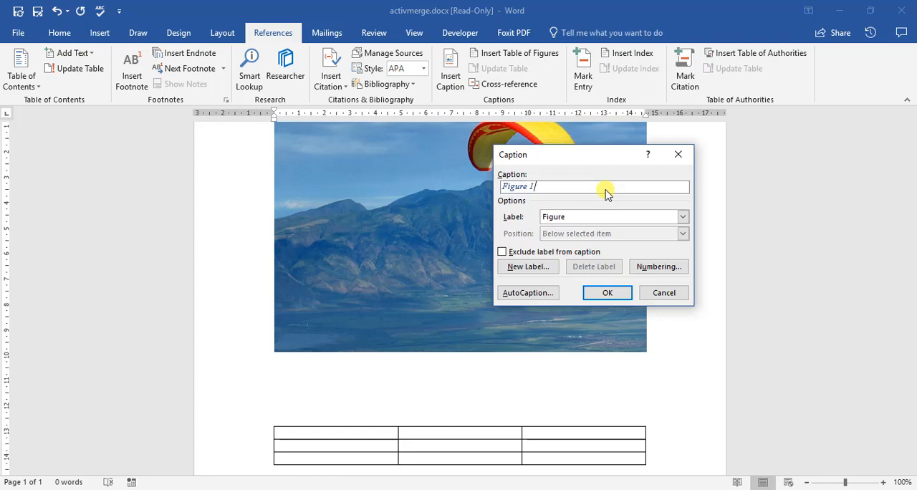
{"action": "type", "text": "Pa"}
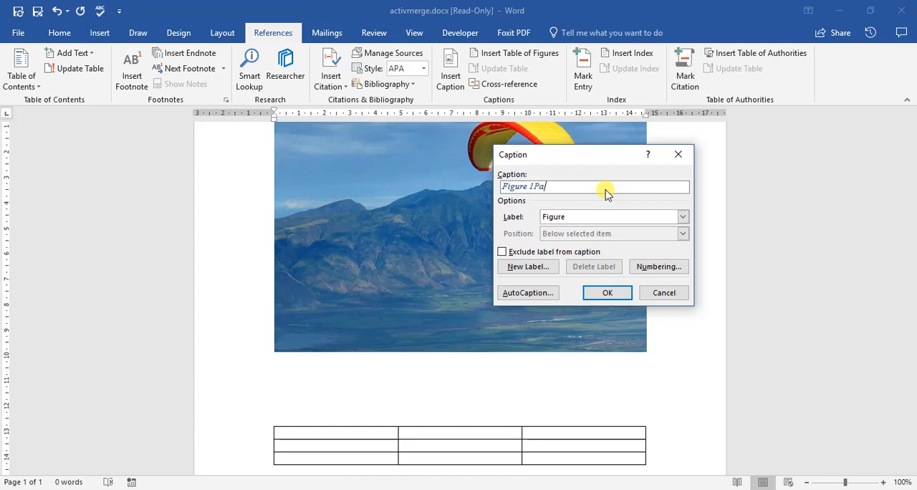
{"action": "type", "text": "raglidin"}
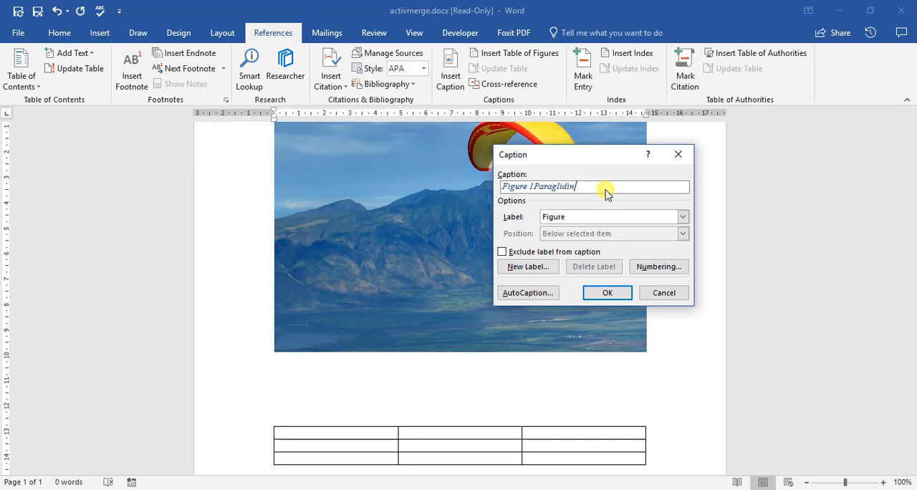
{"action": "type", "text": "Image"}
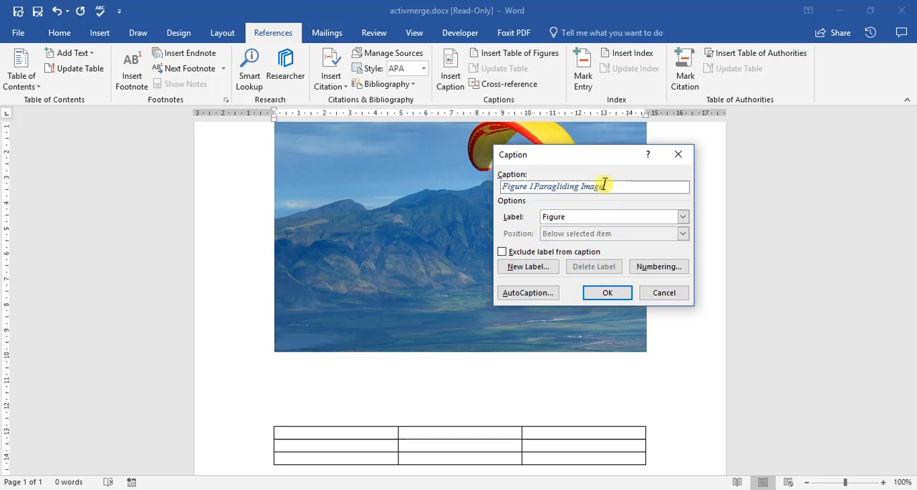
{"action": "left_click", "coordinate": [607, 293]}
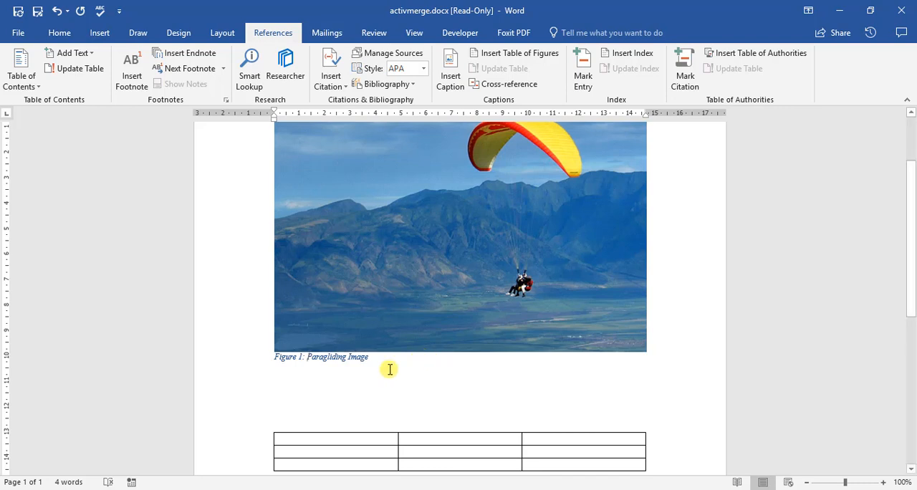
{"action": "mouse_move", "coordinate": [413, 372]}
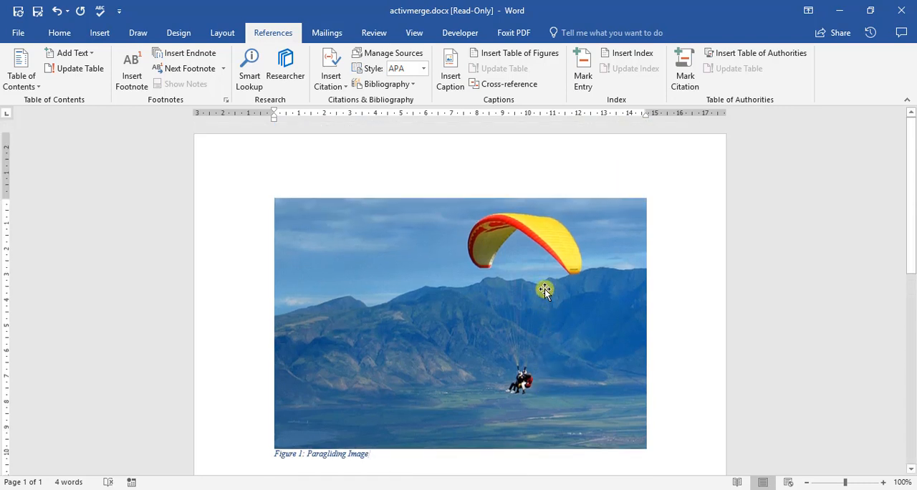
Scroll down to the empty table and begin a caption for it.
{"action": "scroll", "scroll_direction": "down", "scroll_amount": 3}
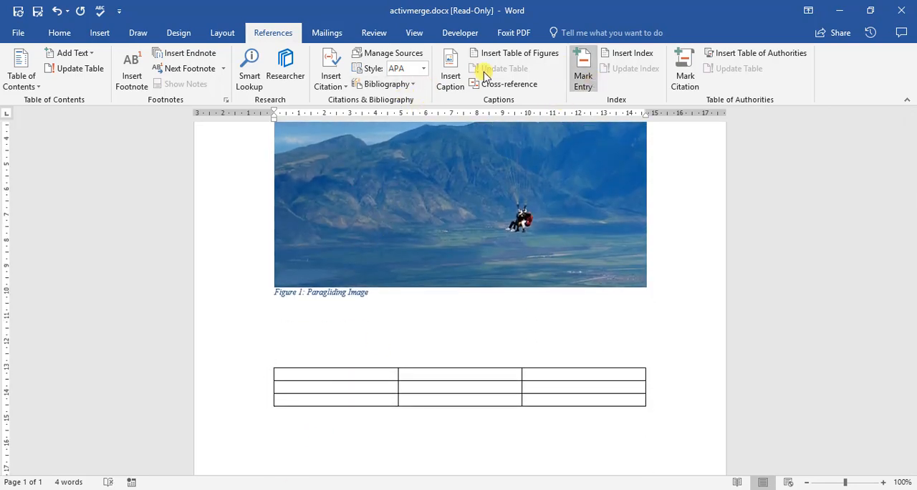
{"action": "left_click", "coordinate": [450, 68]}
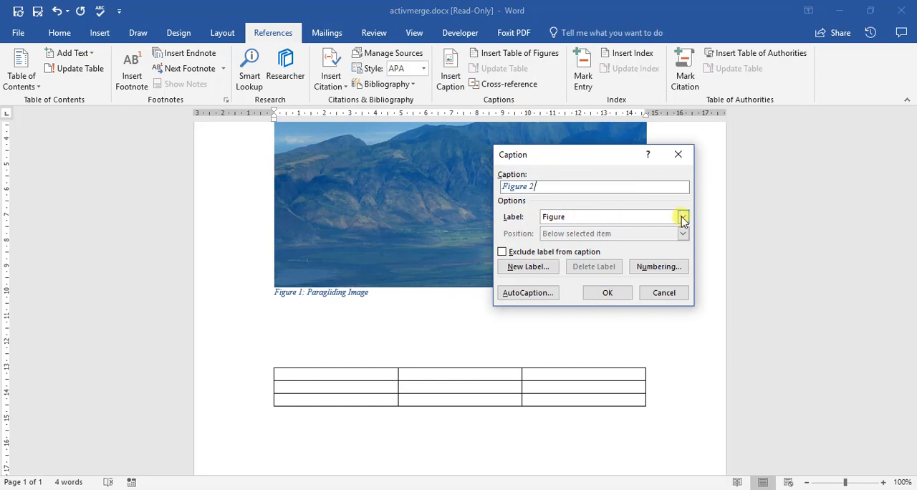
Switch the caption label to Table, describe it as 'Blank Table', and confirm.
{"action": "left_click", "coordinate": [681, 216]}
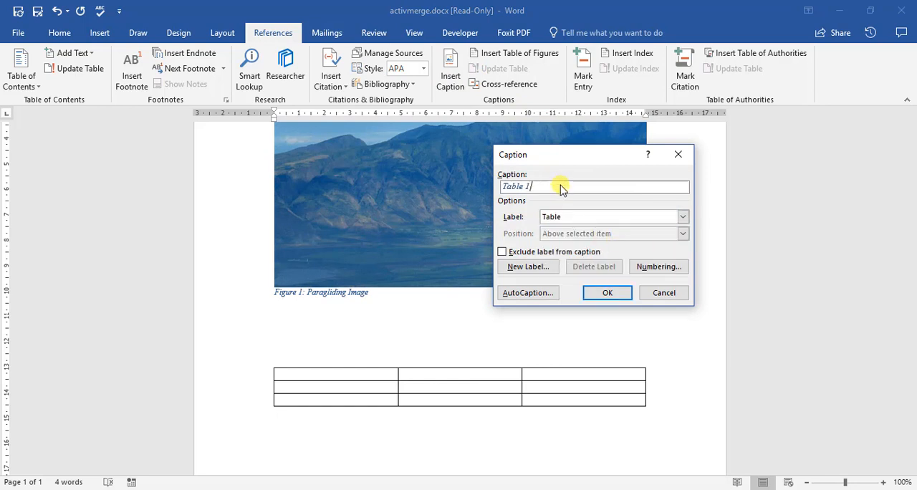
{"action": "type", "text": "Blank Table"}
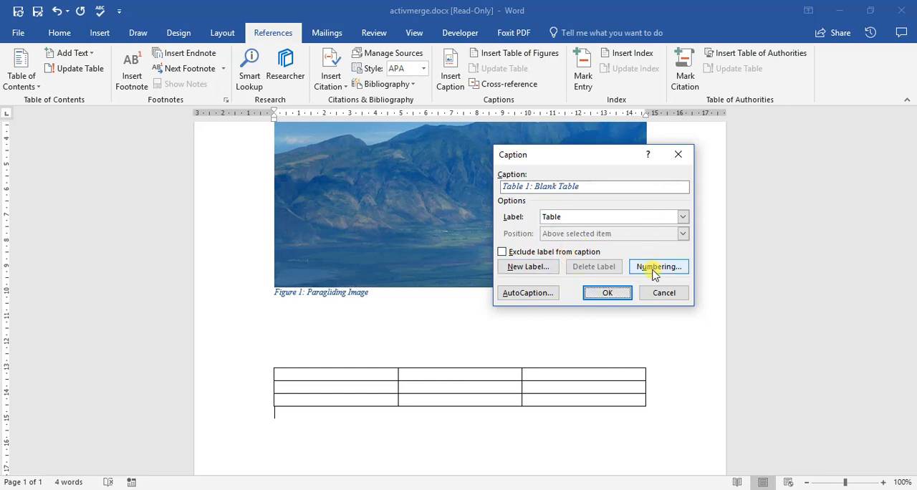
{"action": "left_click", "coordinate": [658, 266]}
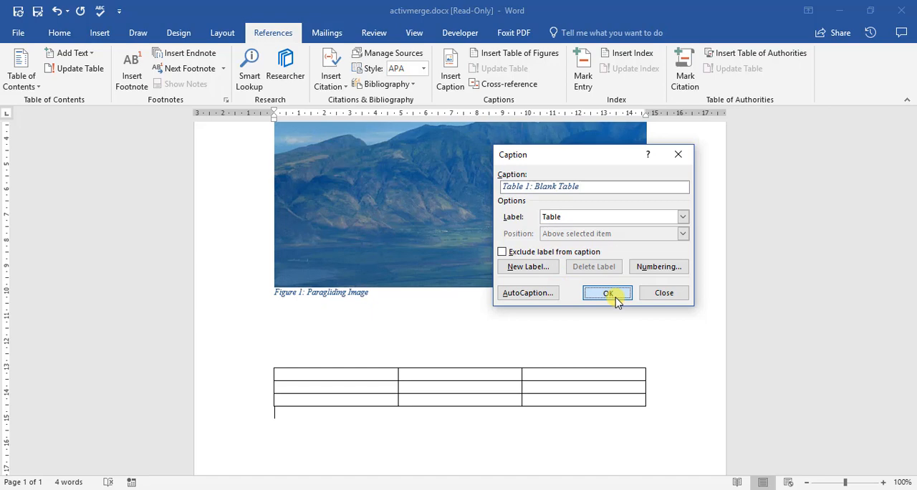
{"action": "left_click", "coordinate": [607, 292]}
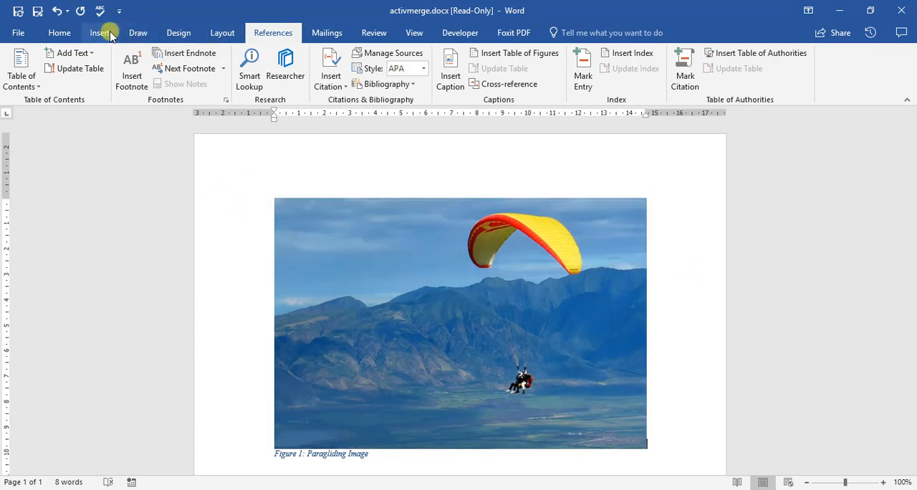
Insert a new blank page from the Insert tab, then return to References.
{"action": "left_click", "coordinate": [100, 32]}
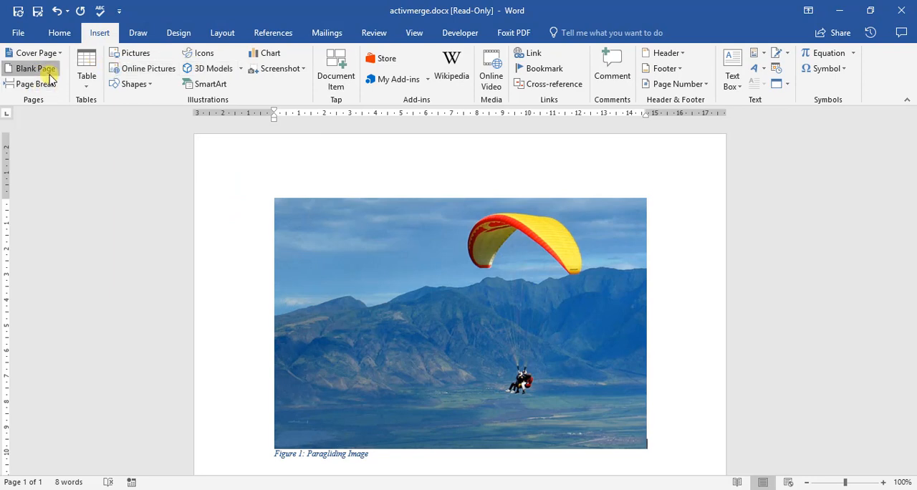
{"action": "left_click", "coordinate": [35, 68]}
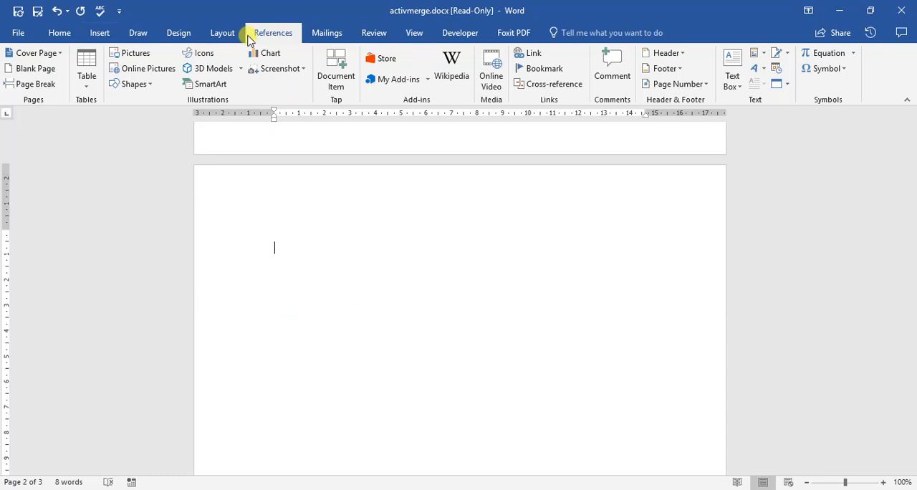
{"action": "left_click", "coordinate": [273, 33]}
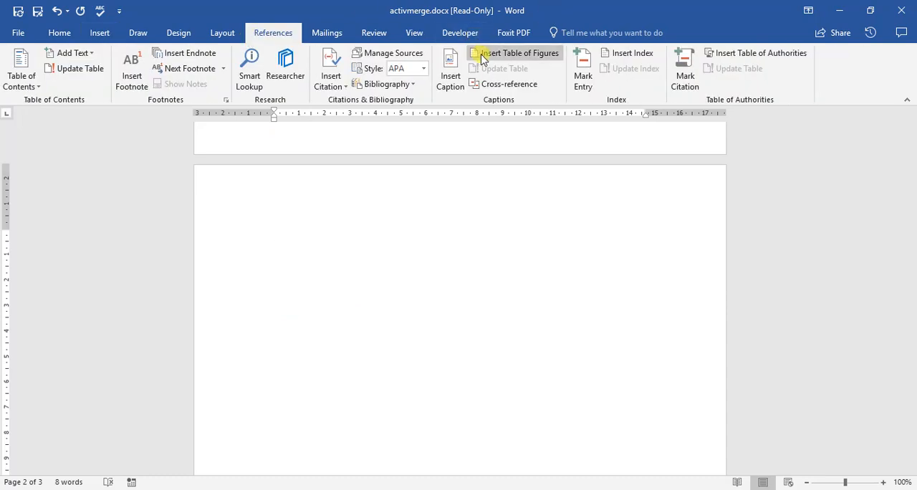
Insert separate Figure and Table caption lists showing 'Figure 1: Paragliding Image' and 'Table 1: Blank Table'.
{"action": "left_click", "coordinate": [520, 52]}
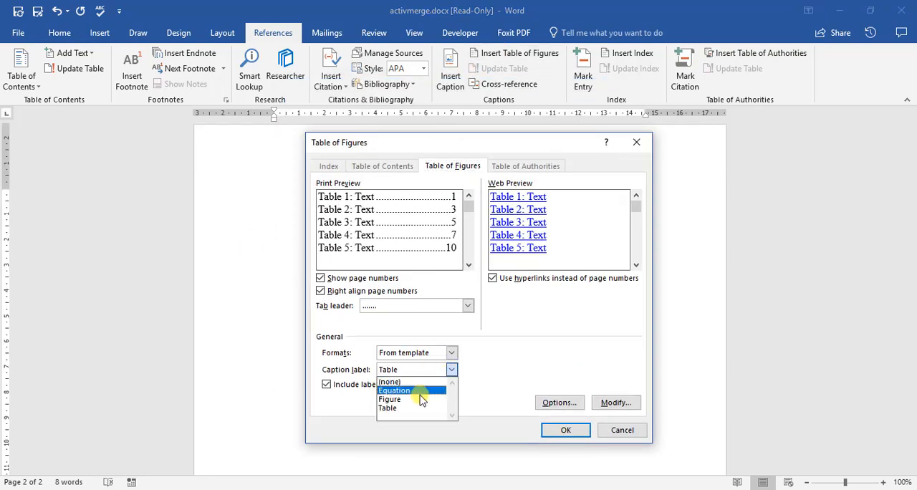
{"action": "left_click", "coordinate": [389, 399]}
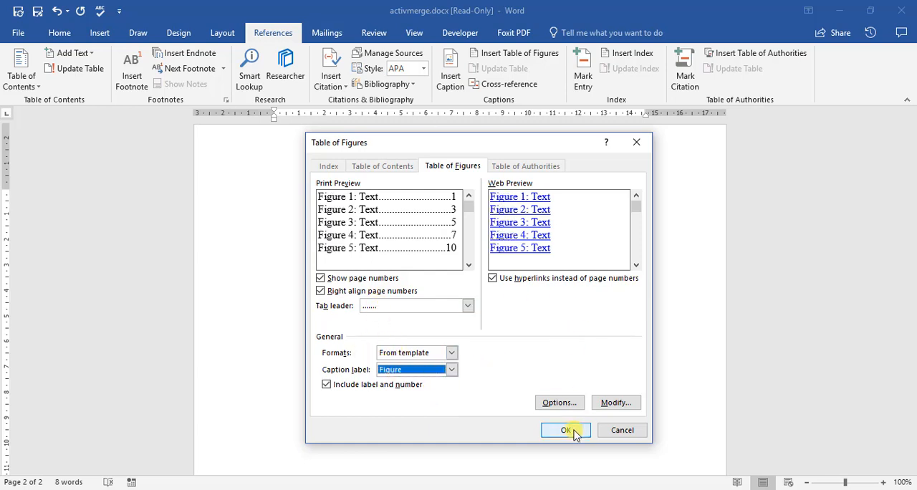
{"action": "left_click", "coordinate": [566, 430]}
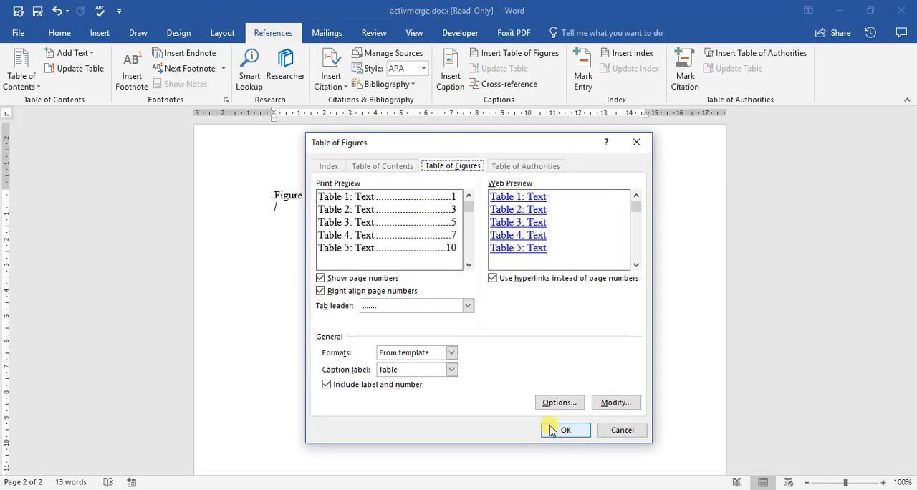
{"action": "left_click", "coordinate": [565, 430]}
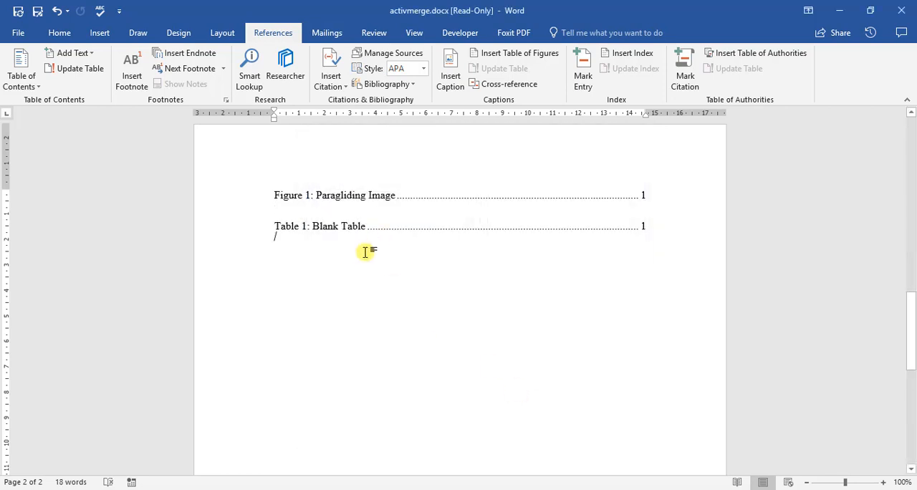
{"action": "left_click", "coordinate": [322, 195]}
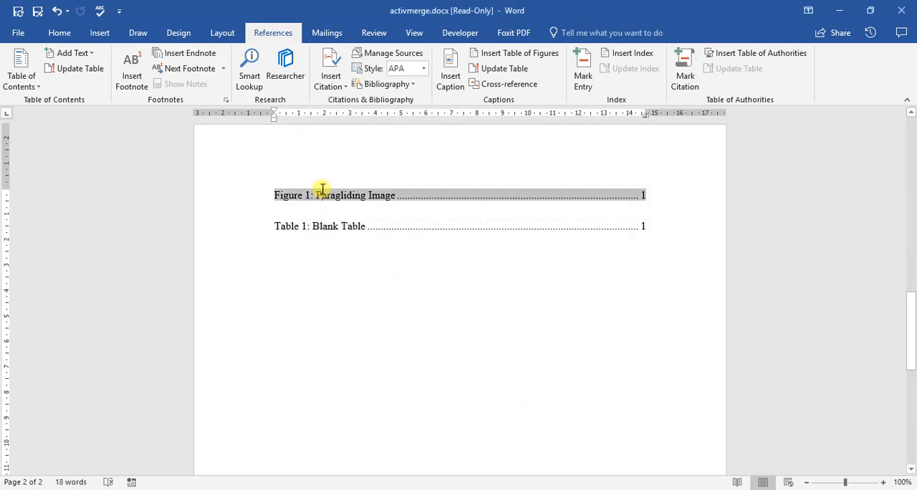
{"action": "mouse_move", "coordinate": [357, 236]}
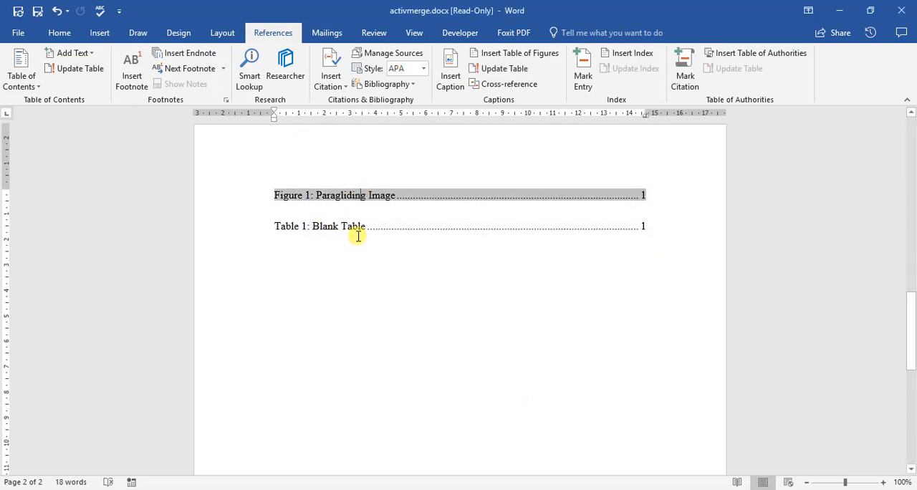